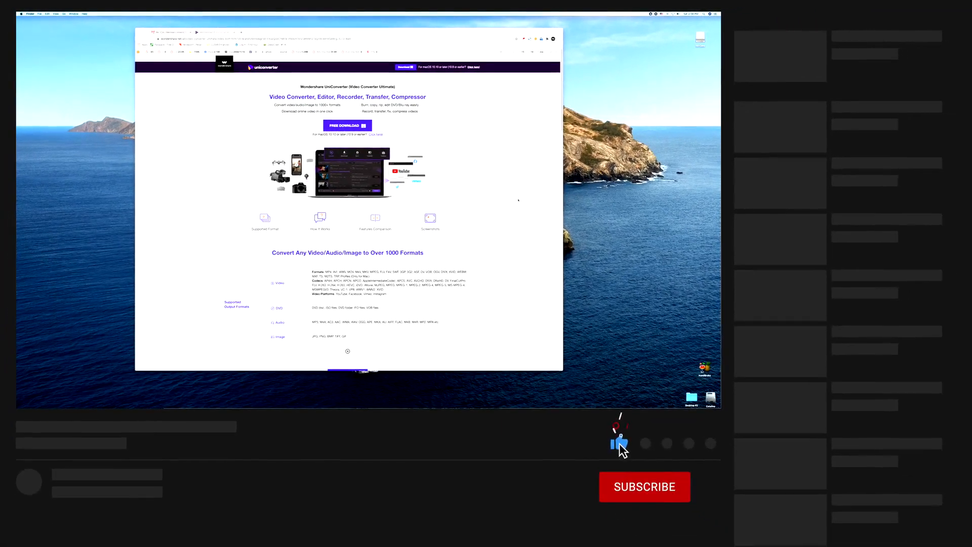
Browse the UniConverter product page down through its features table and reviews.
left_click(644, 487)
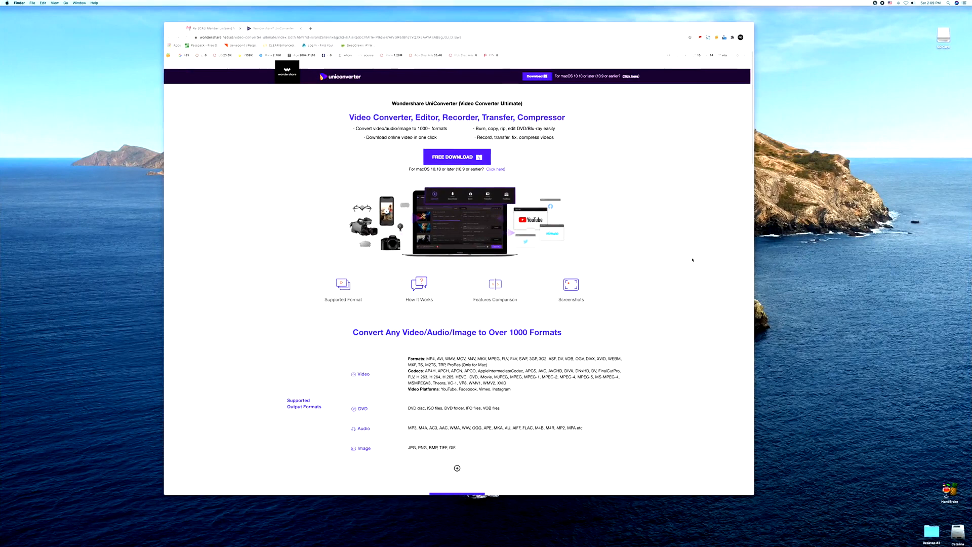
left_click(423, 176)
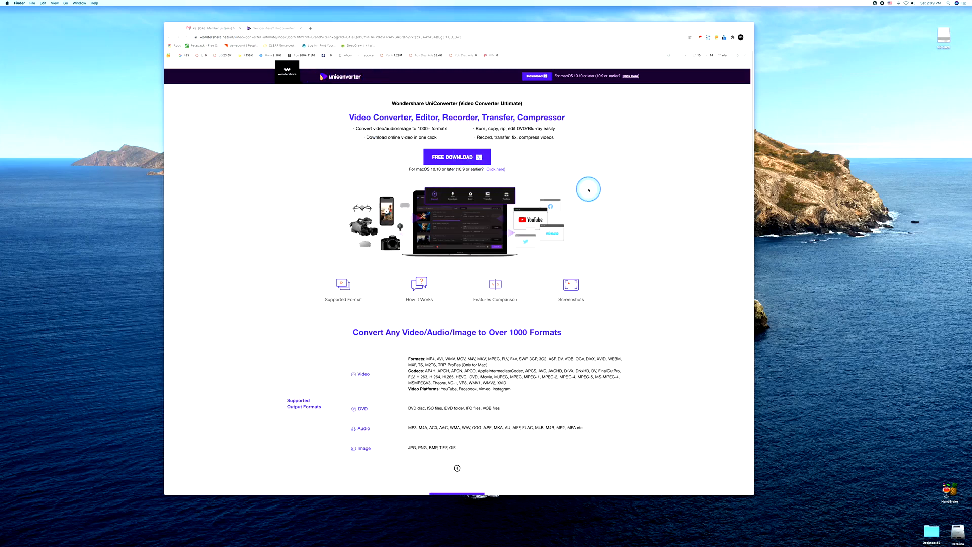
scroll("down", 3)
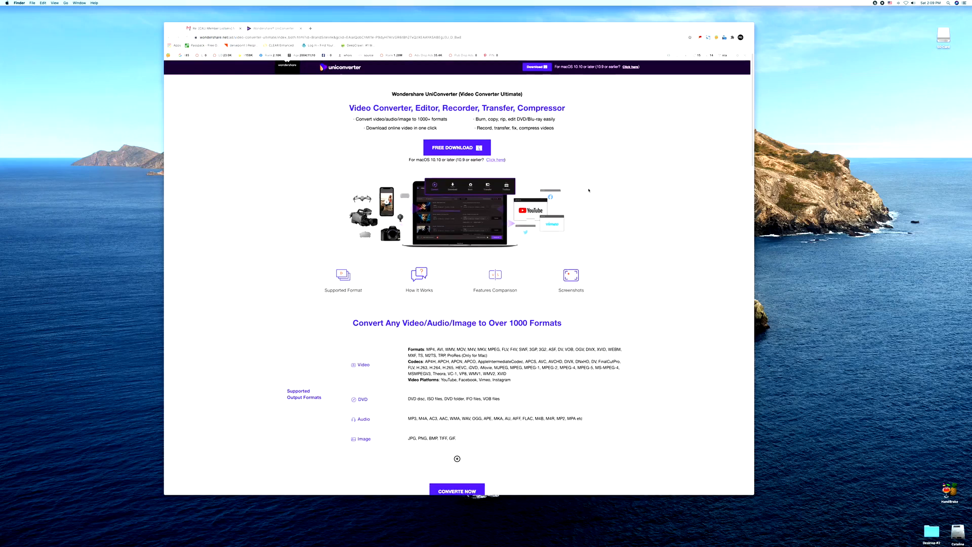
scroll("down", 3)
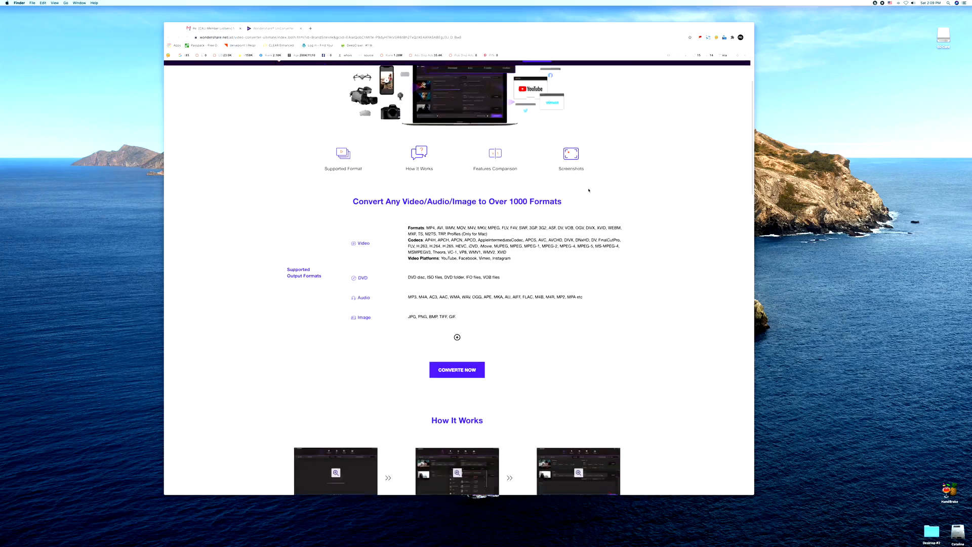
scroll("down", 3)
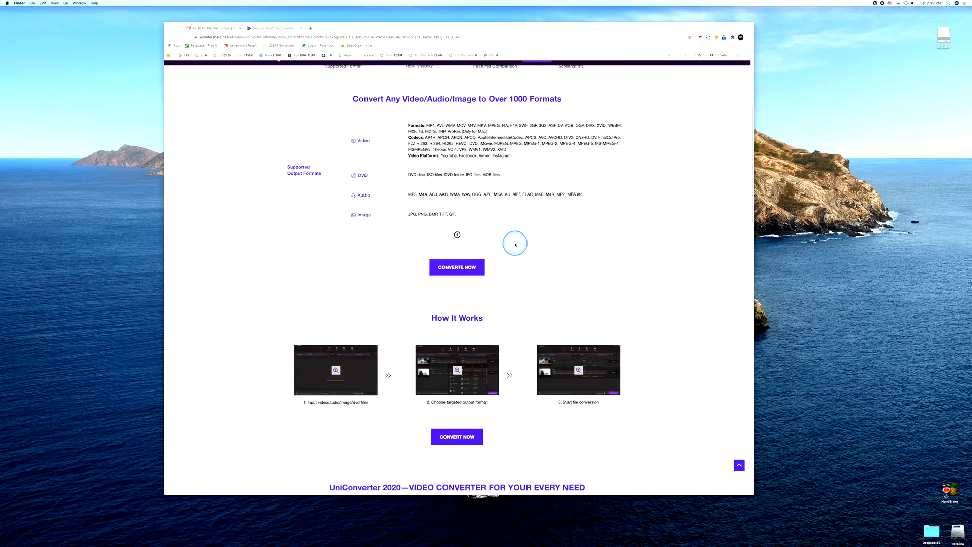
scroll("down", 3)
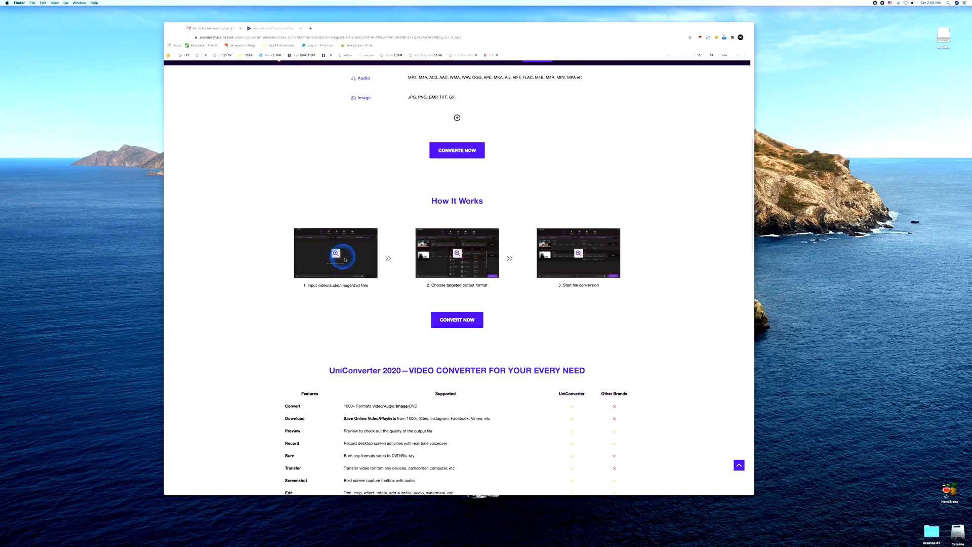
scroll("down", 3)
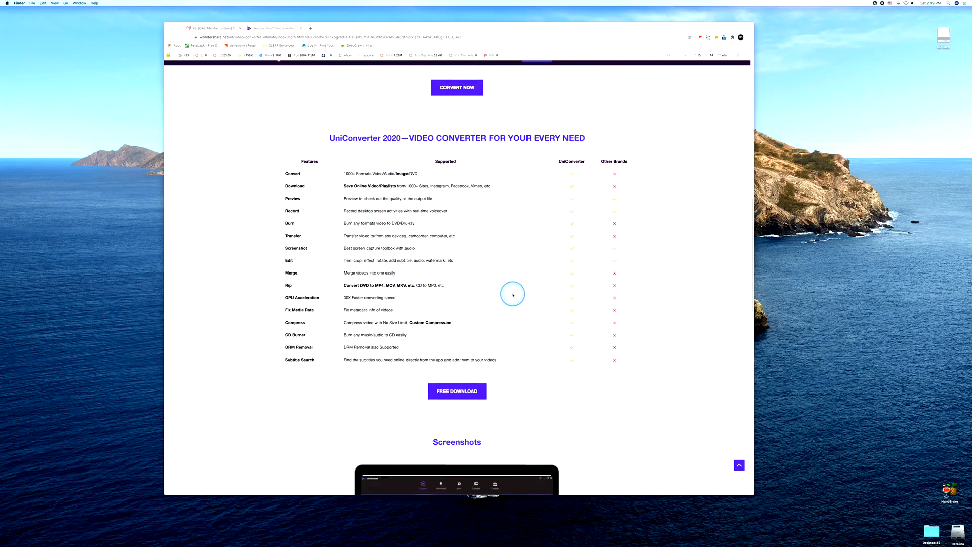
Continue to the page bottom to reach the 'How to install' guide with the Mac download option.
scroll("down", 3)
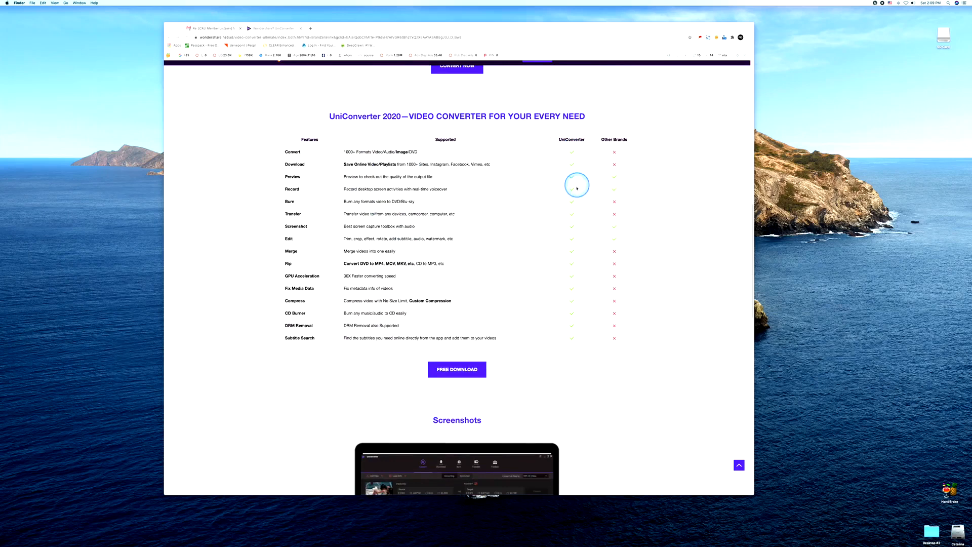
mouse_move(571, 336)
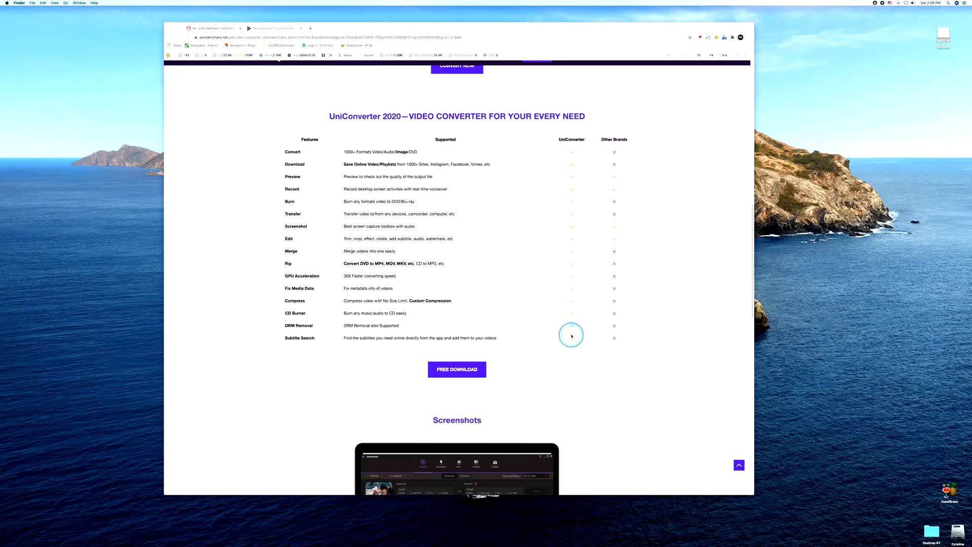
scroll("down", 3)
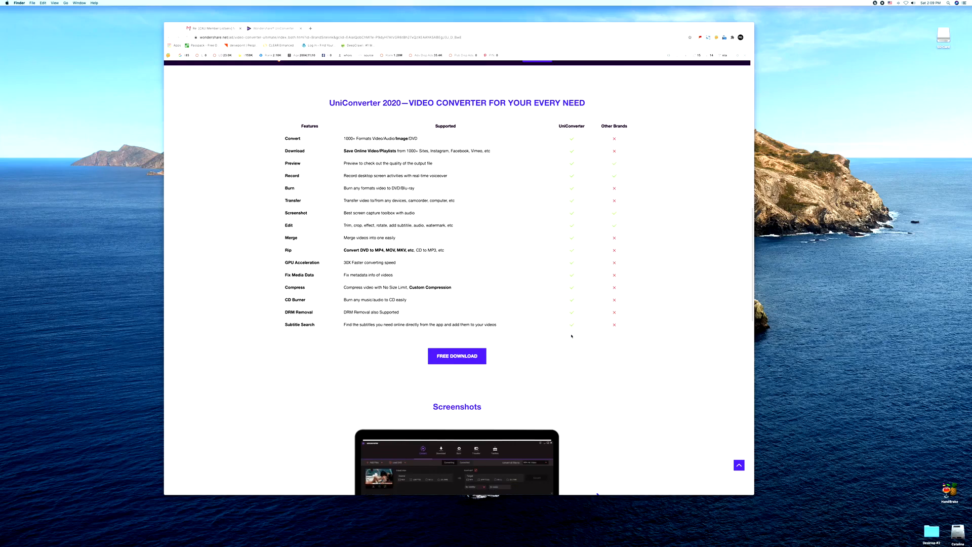
scroll("down", 3)
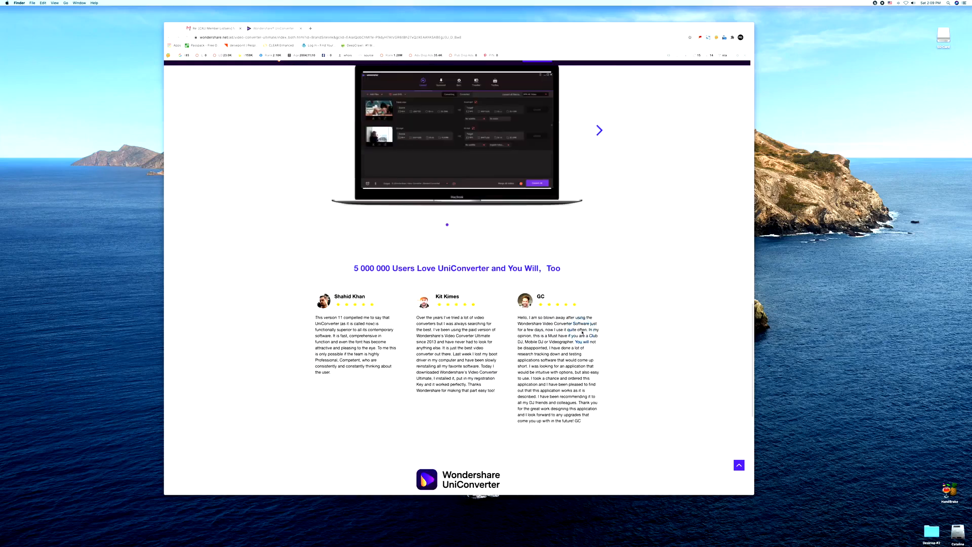
scroll("down", 3)
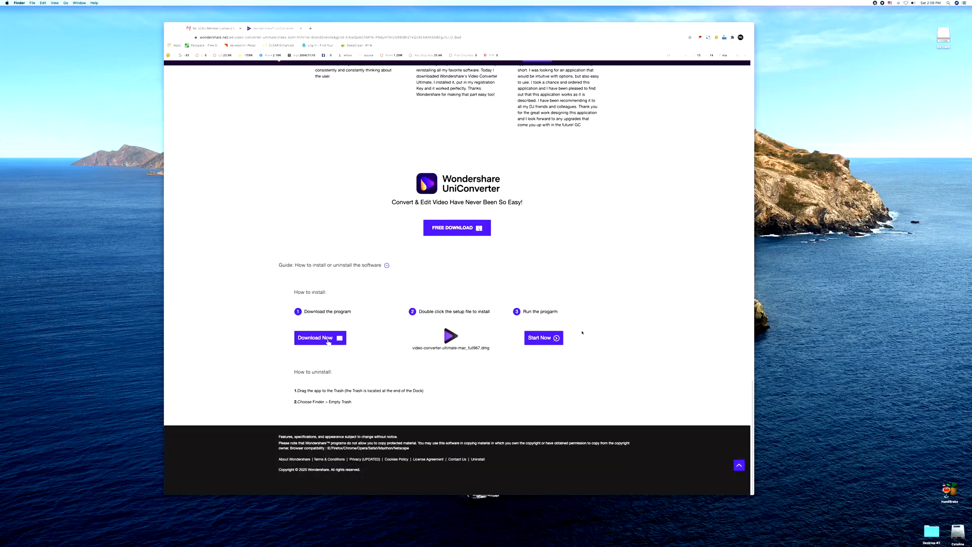
Download and install UniConverter for Mac, then proceed to the license payment page.
left_click(320, 338)
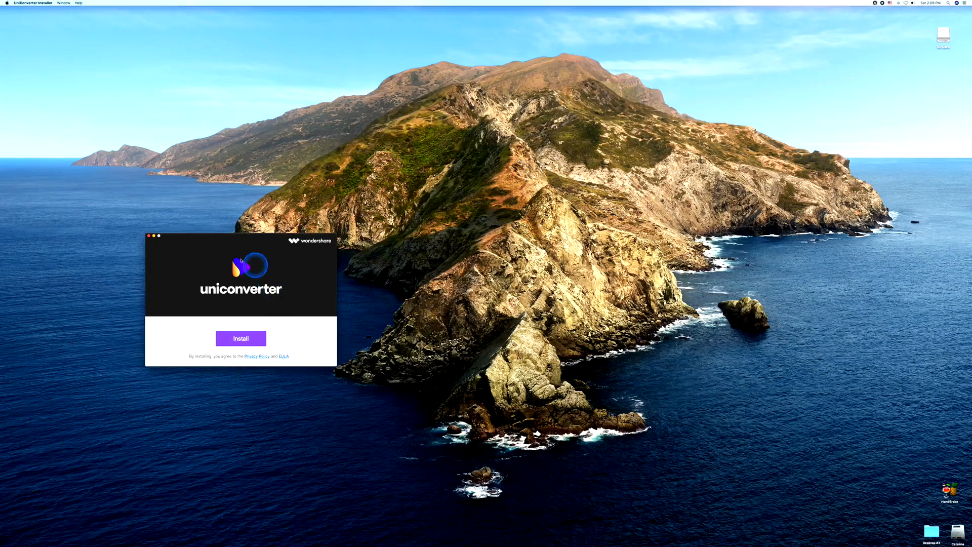
left_click(241, 338)
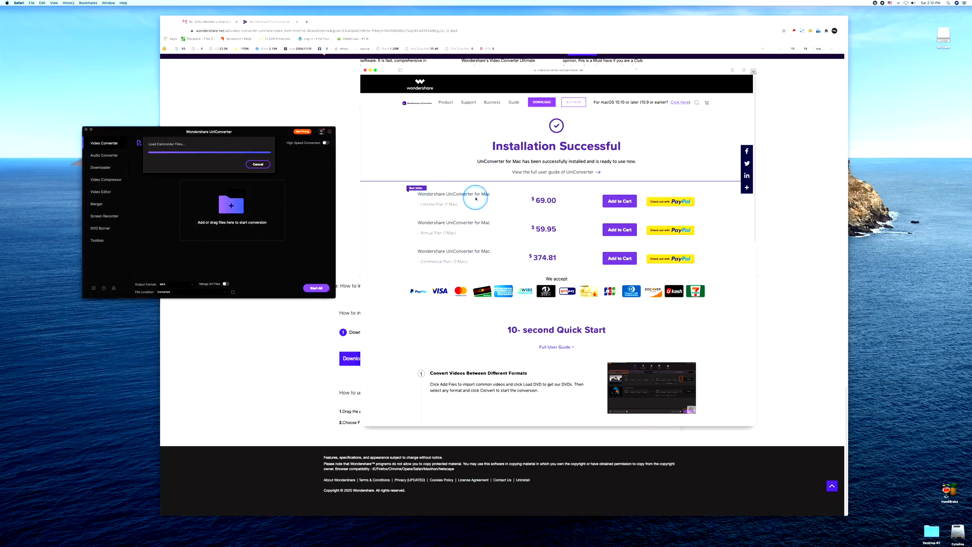
mouse_move(656, 201)
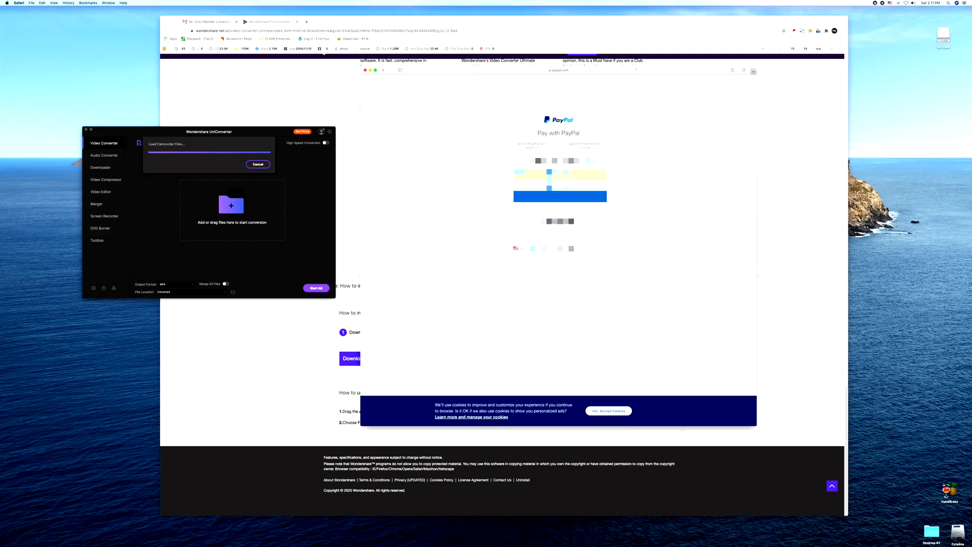
left_click(609, 411)
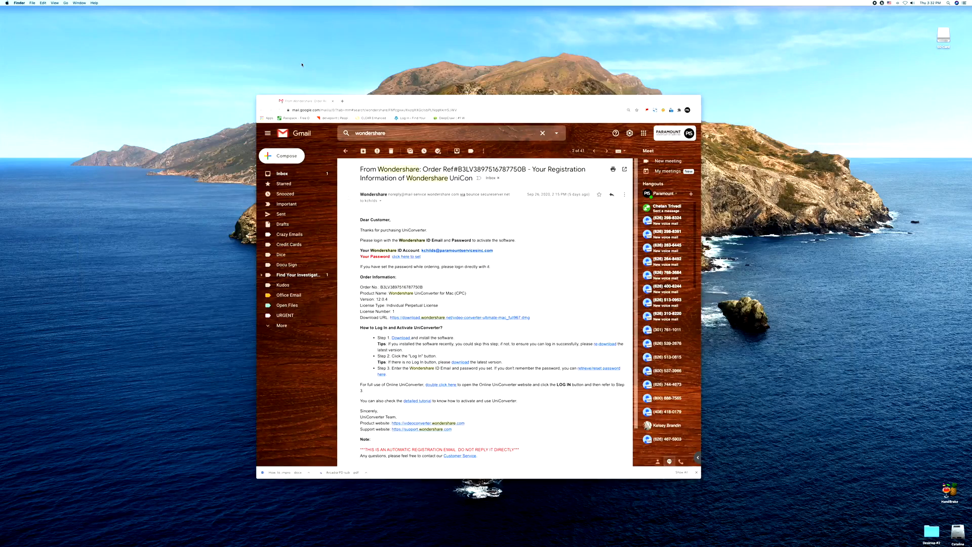
Find Wondershare UniConverter via Spotlight search and launch it.
left_click(304, 65)
type("uni")
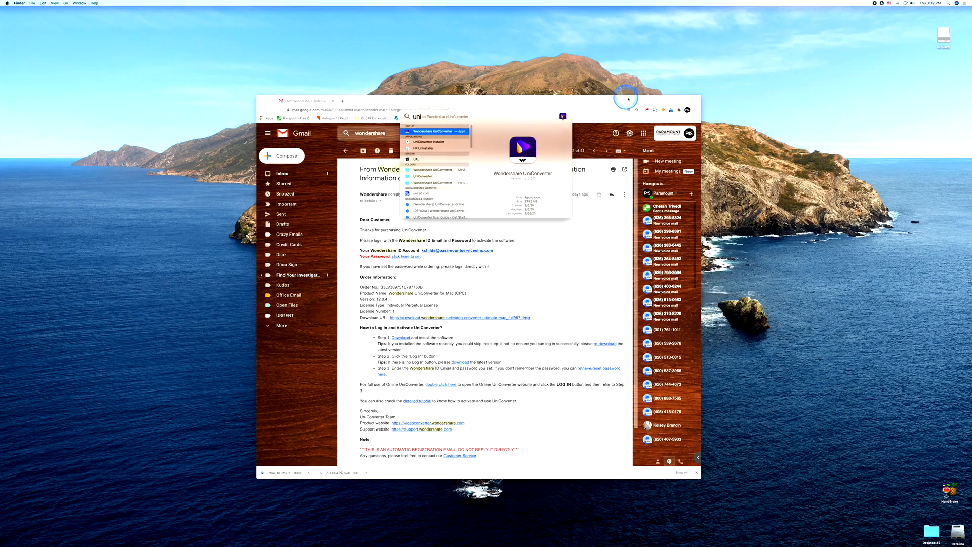
left_click(432, 130)
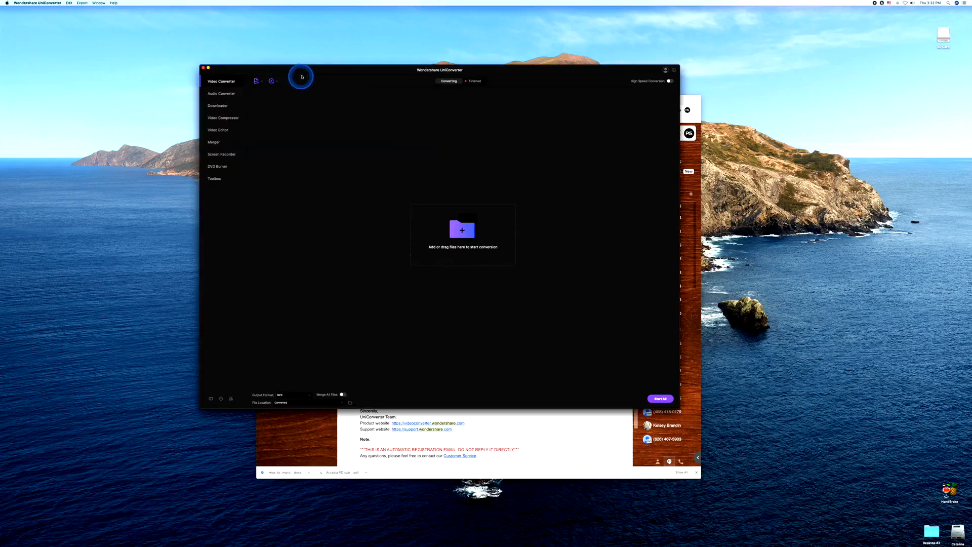
Enlarge UniConverter, then locate the AVCHD folder inside the SD Card's private folder in Finder.
left_click_drag(441, 70, 446, 101)
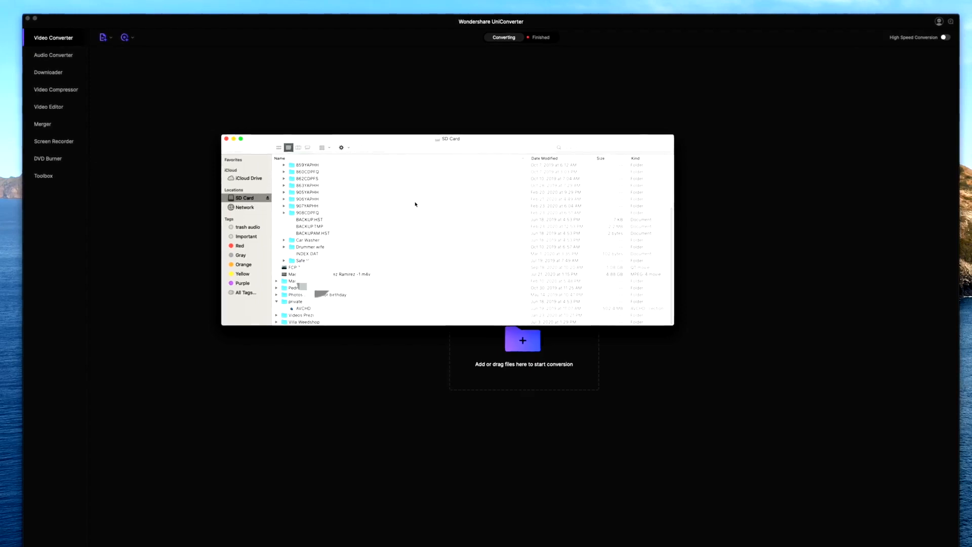
left_click(398, 225)
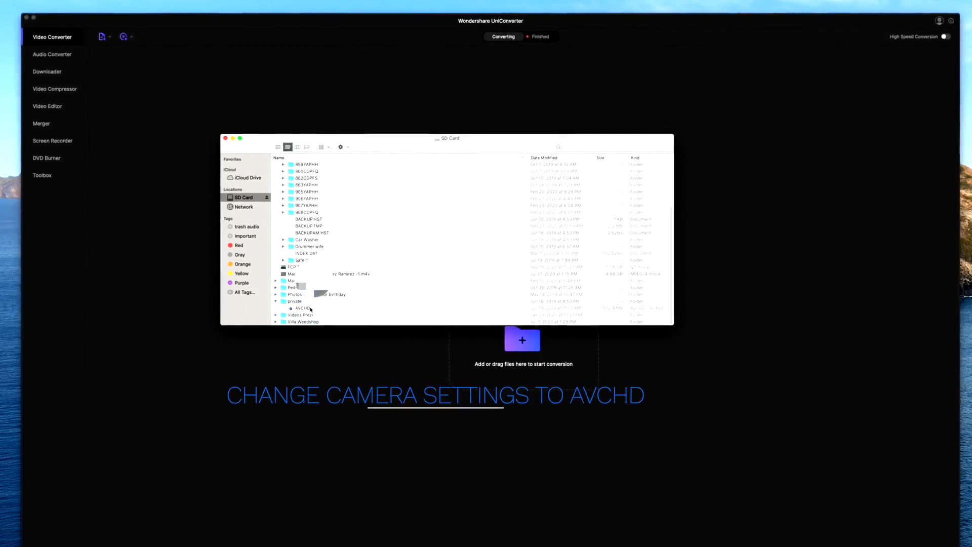
left_click(297, 308)
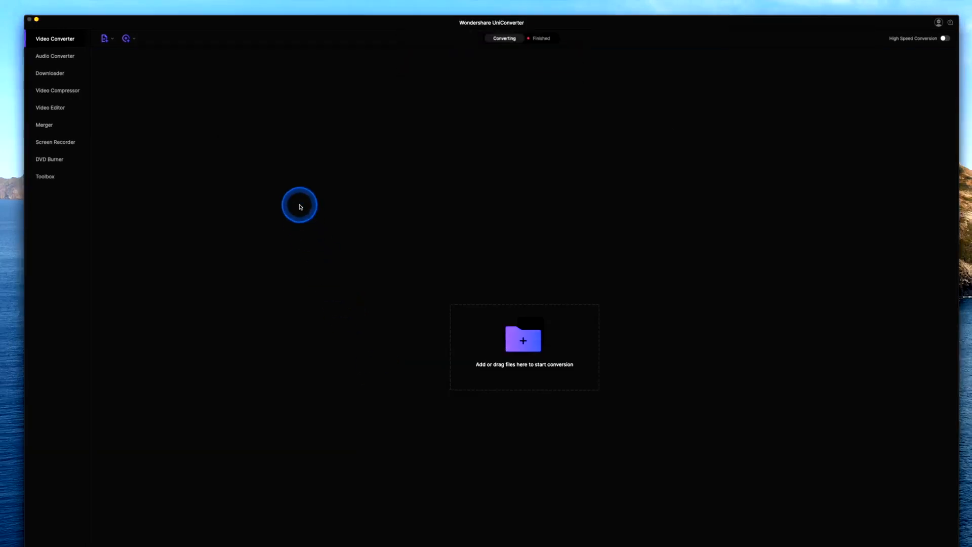
Load the AVCHD folder and add clips 00000–00003 to the conversion list as MP4.
left_click(522, 340)
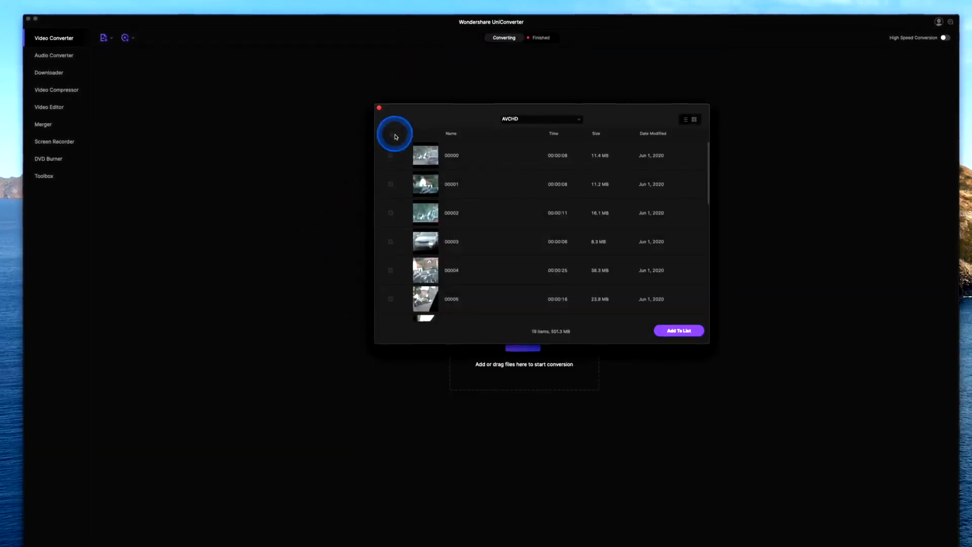
left_click(389, 184)
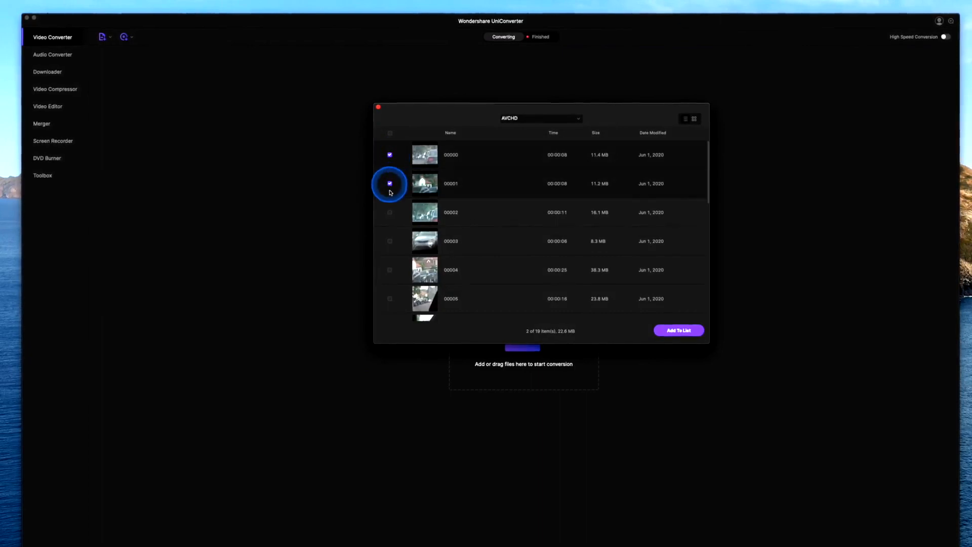
left_click(389, 241)
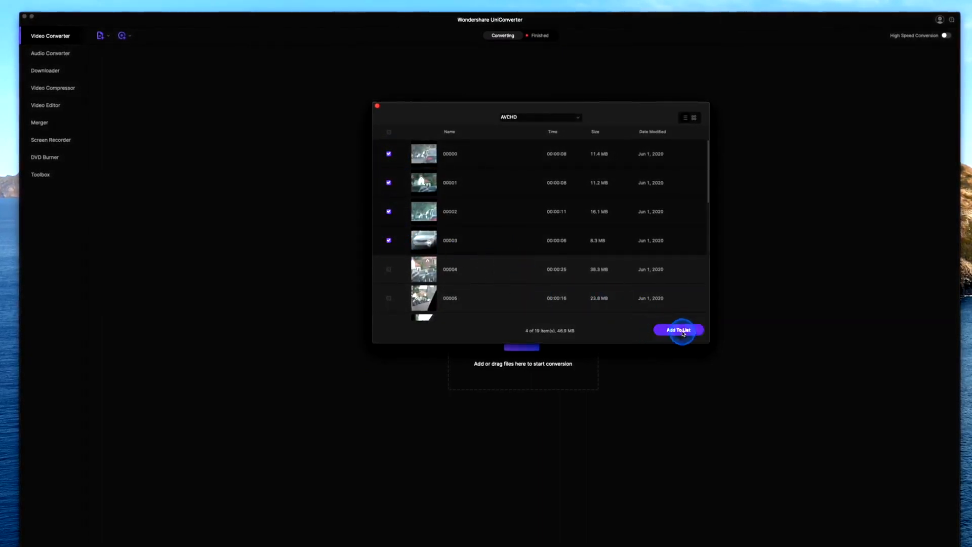
left_click(678, 330)
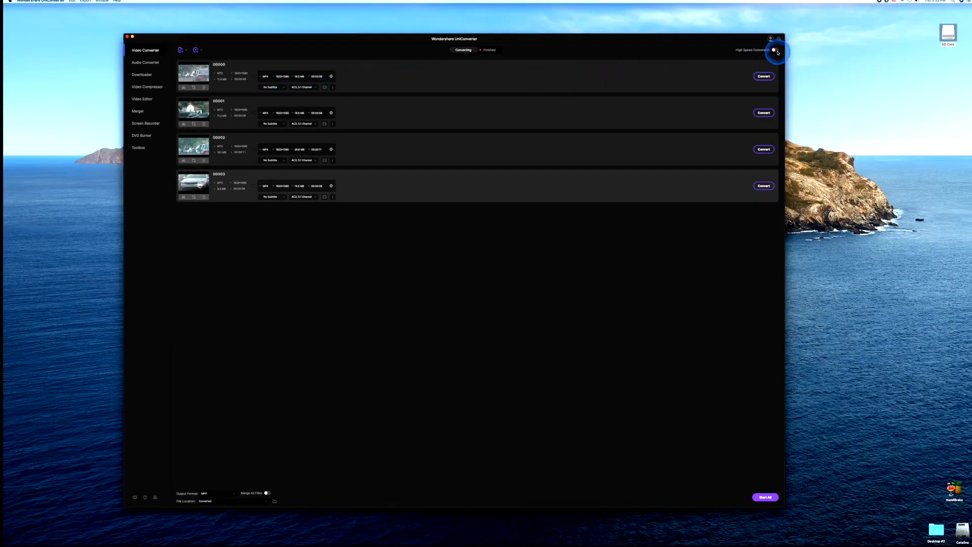
Turn on High Speed Conversion and enable Merge All Files for the four clips.
left_click(774, 51)
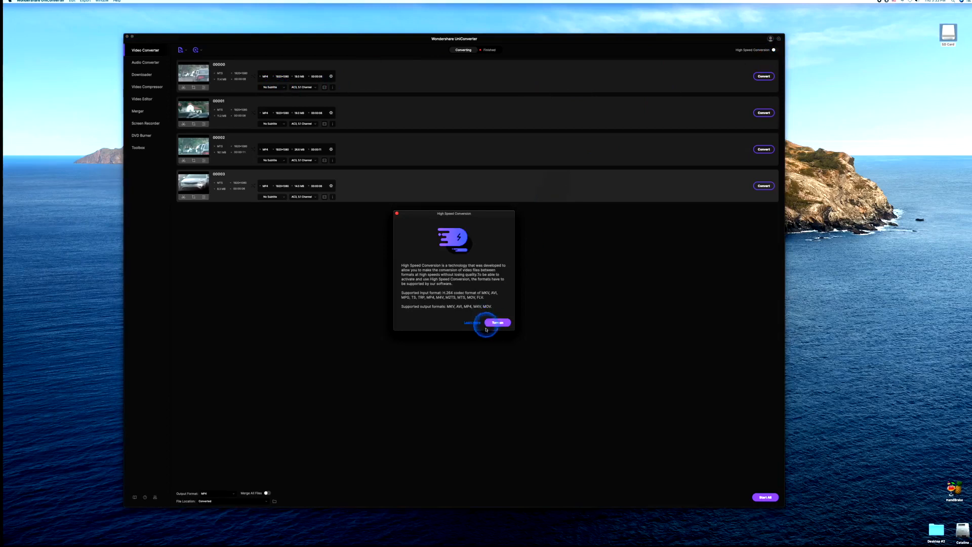
left_click(498, 323)
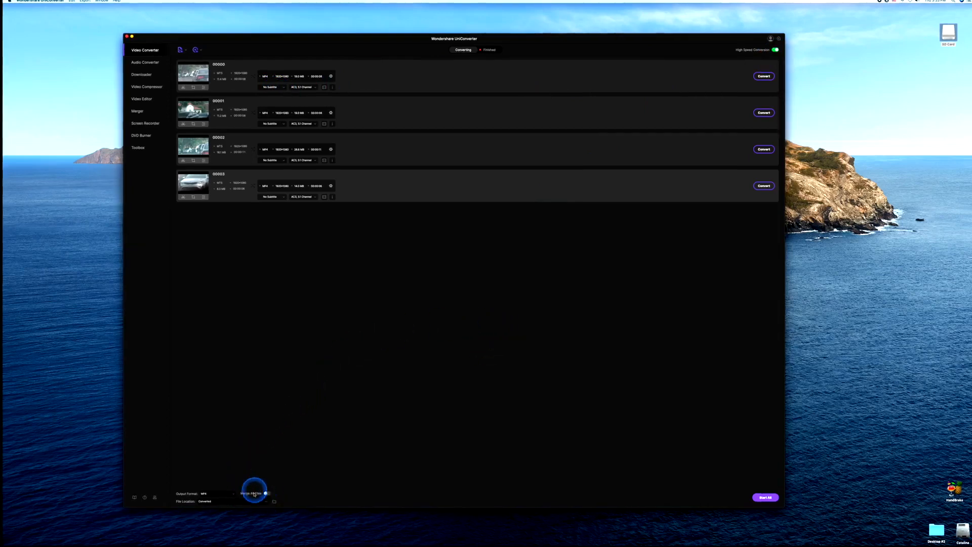
left_click(268, 493)
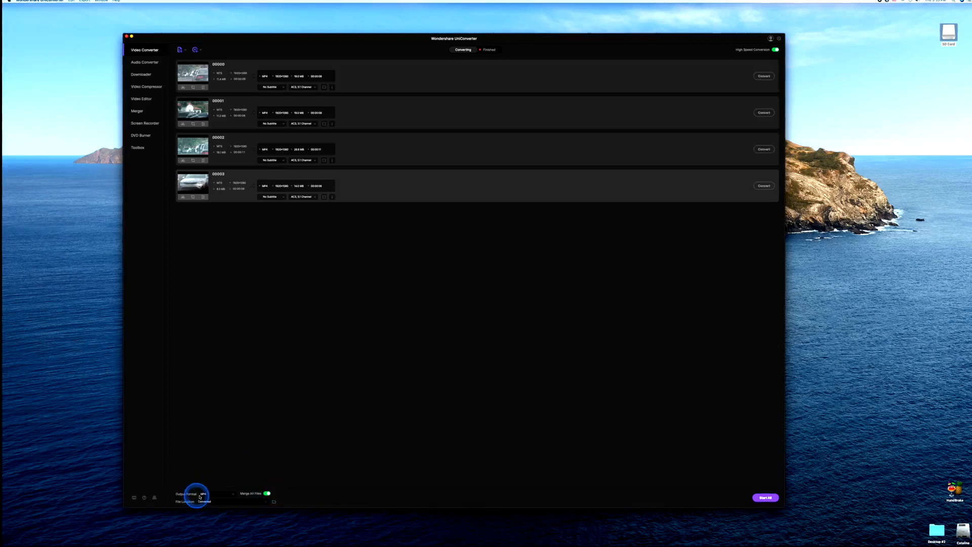
Set the output format to MP4 'Same as source' after briefly trying the HD 1080P preset.
left_click(210, 493)
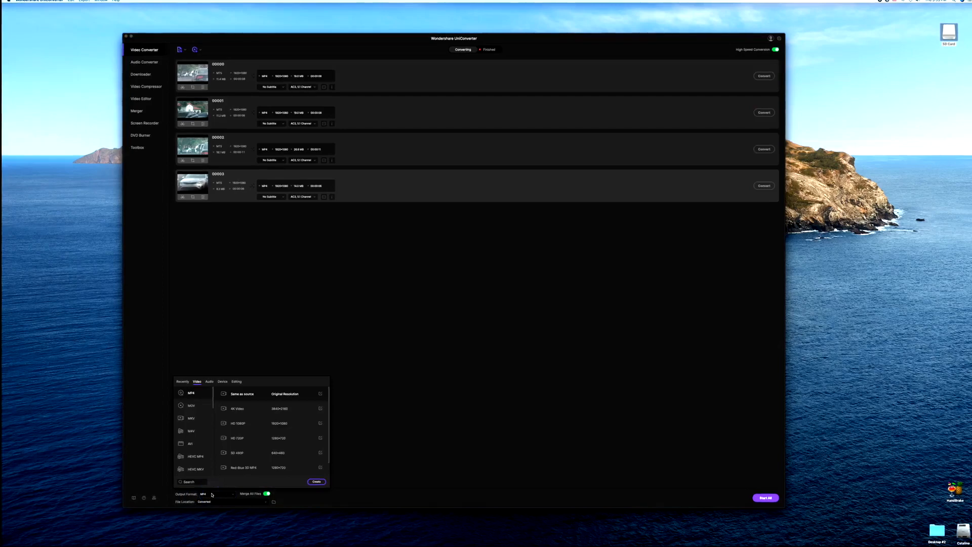
left_click(260, 423)
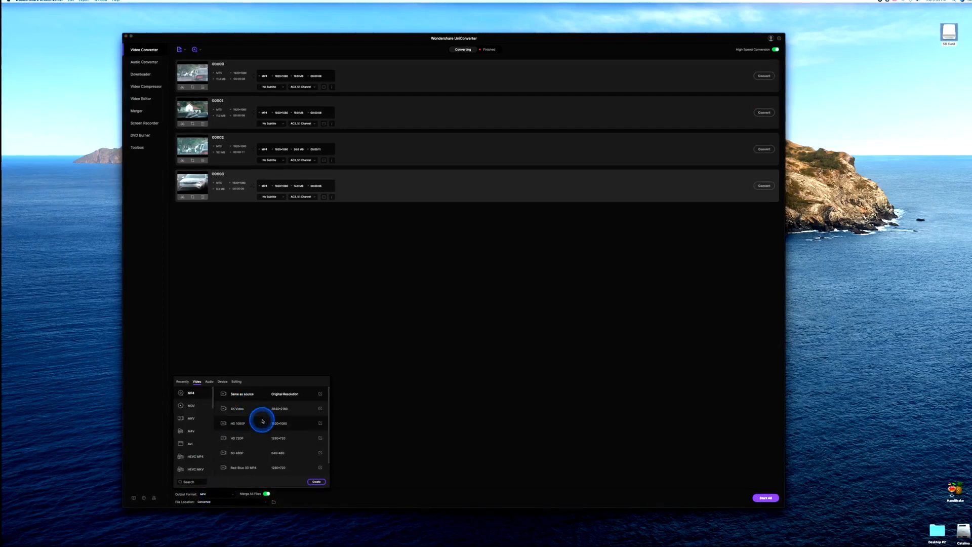
left_click(262, 423)
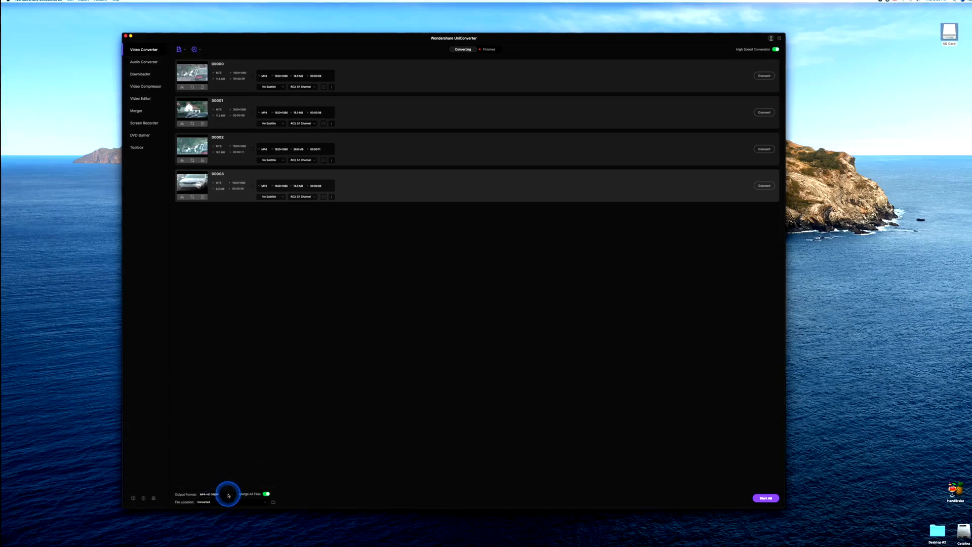
left_click(228, 494)
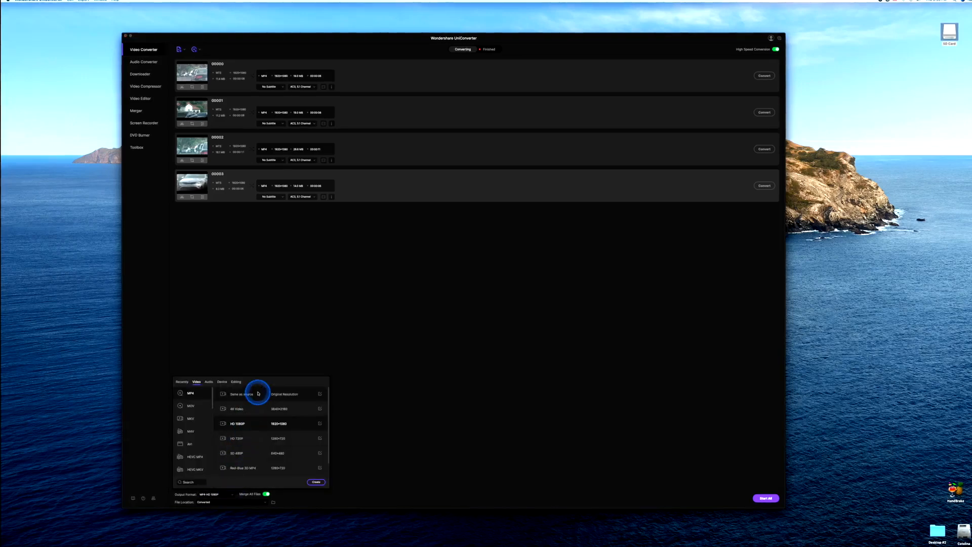
left_click(239, 423)
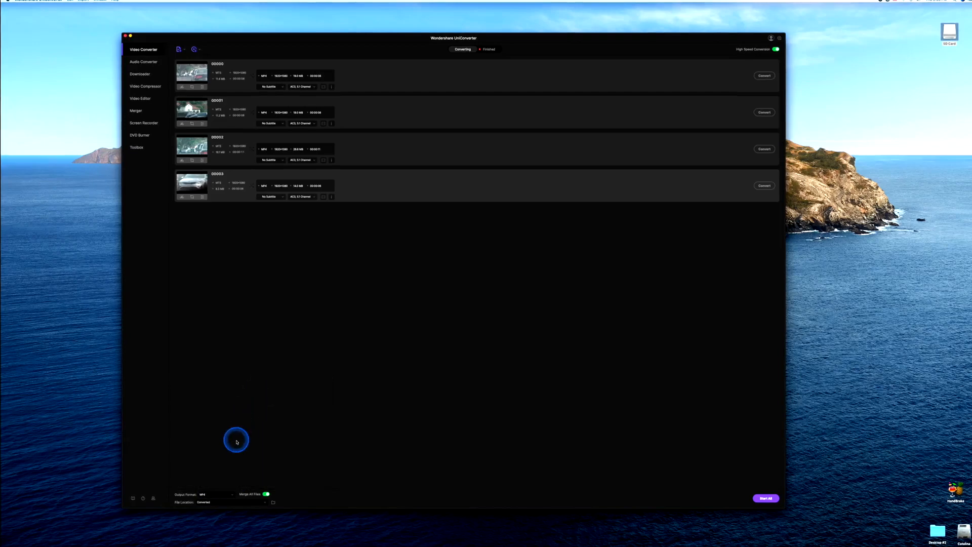
mouse_move(236, 509)
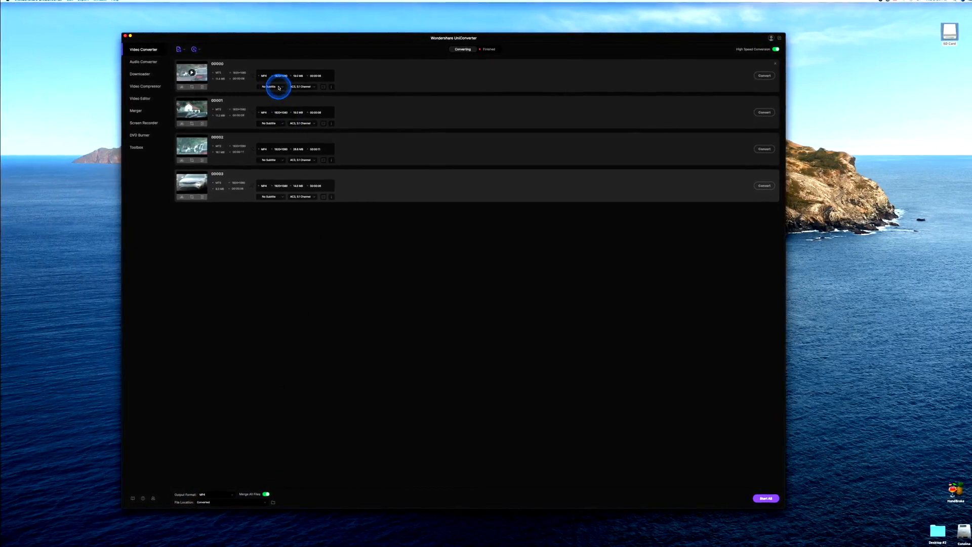
Embed the Hdmv Pgs date/time subtitle track in clips 00000, 00001 and 00002.
left_click(269, 87)
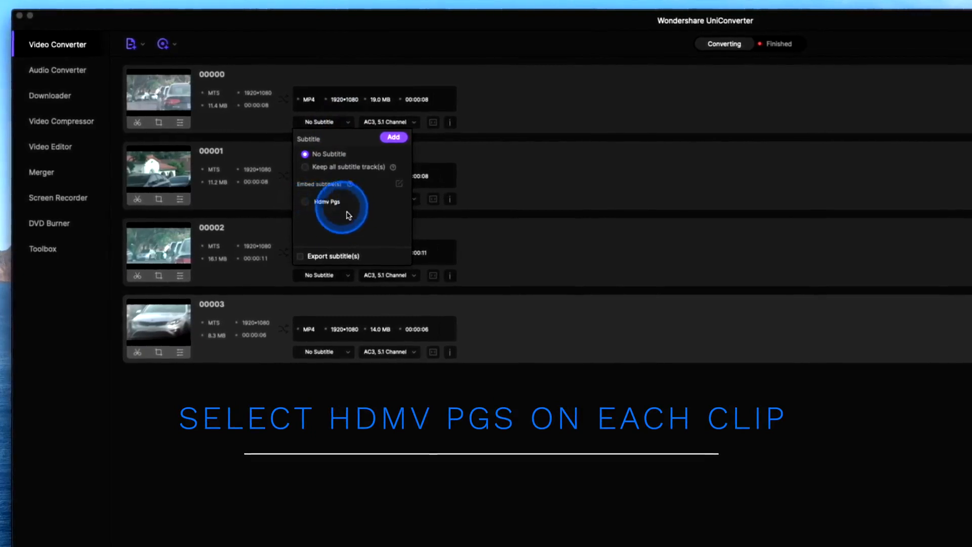
left_click(304, 201)
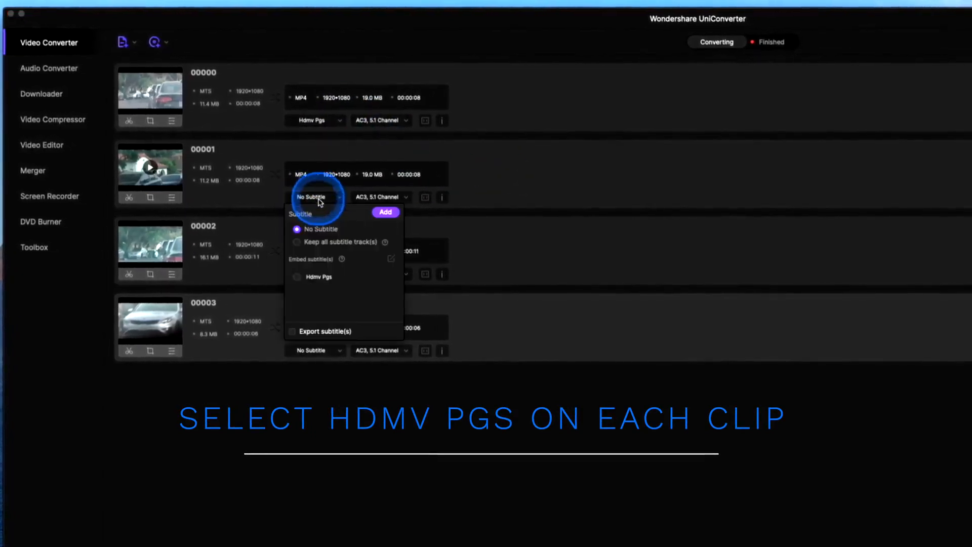
left_click(314, 276)
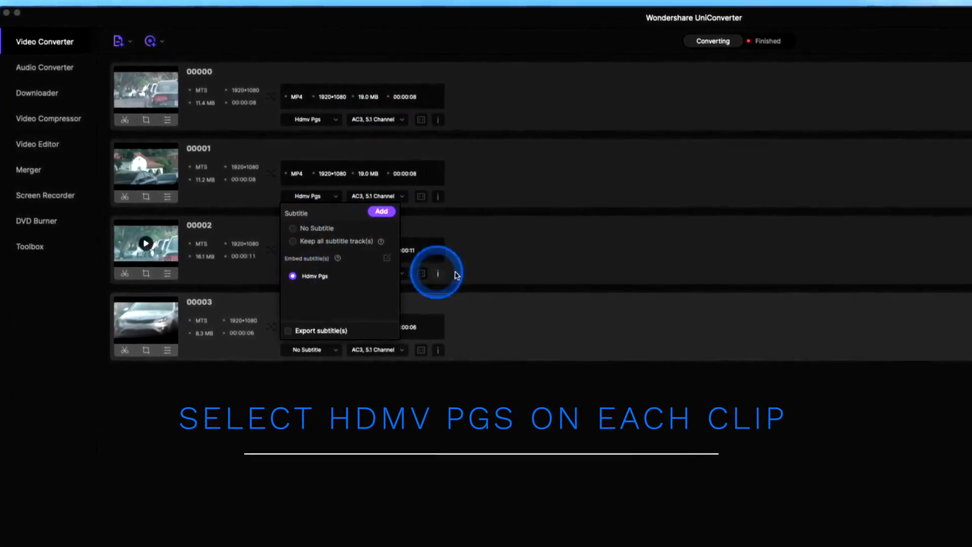
left_click(307, 271)
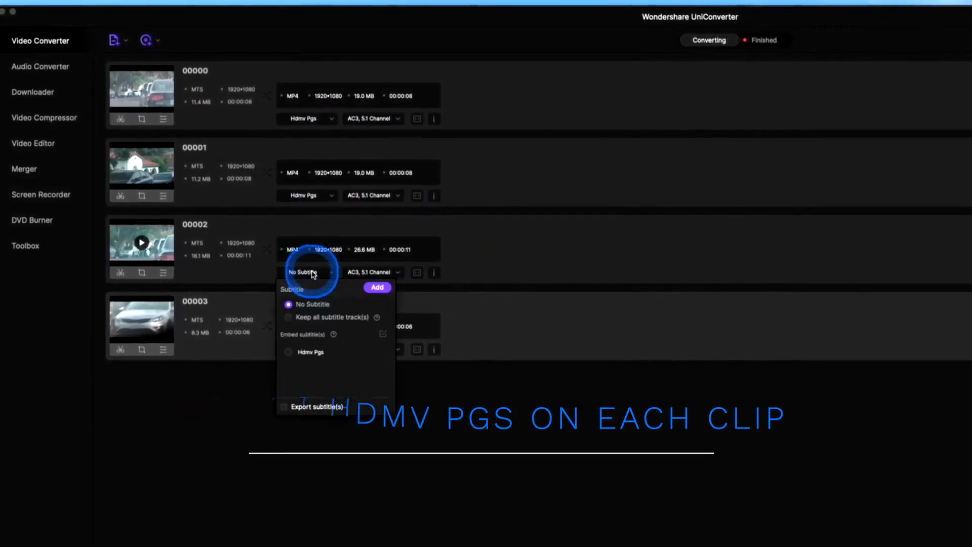
left_click(284, 351)
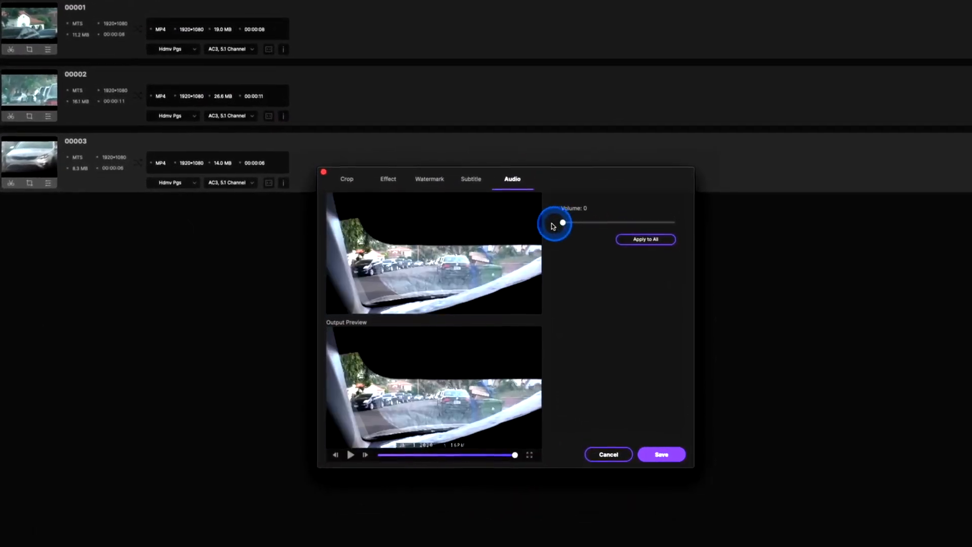
Apply volume 0 to all four clips and confirm, muting their audio.
left_click(646, 239)
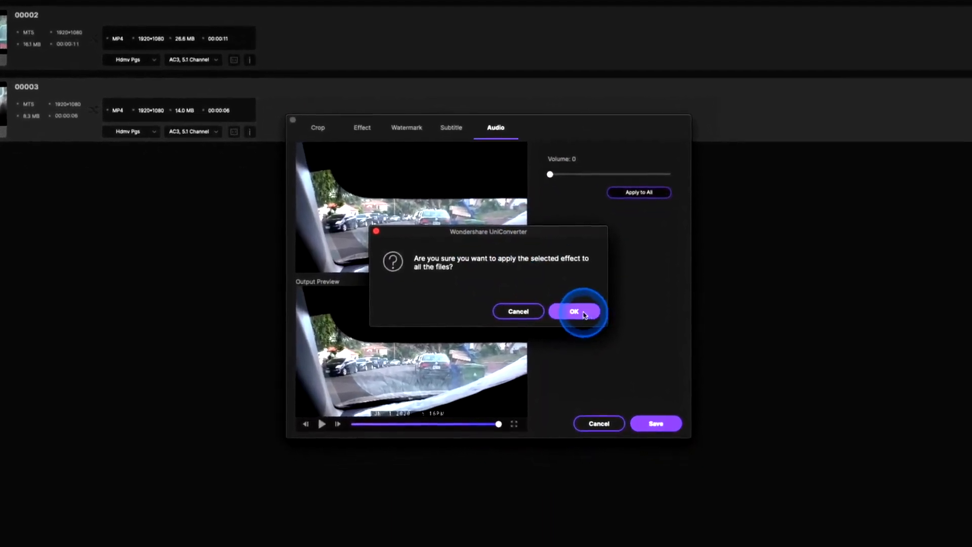
left_click(575, 310)
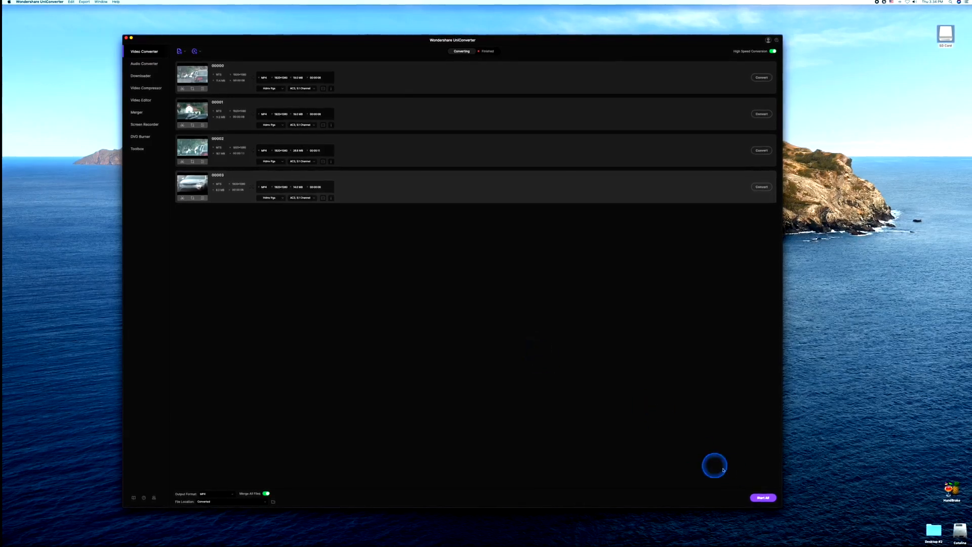
Start converting all clips, then search Spotlight for 'wondershare UniConverter' to reach the output folder.
left_click(763, 497)
type("uni")
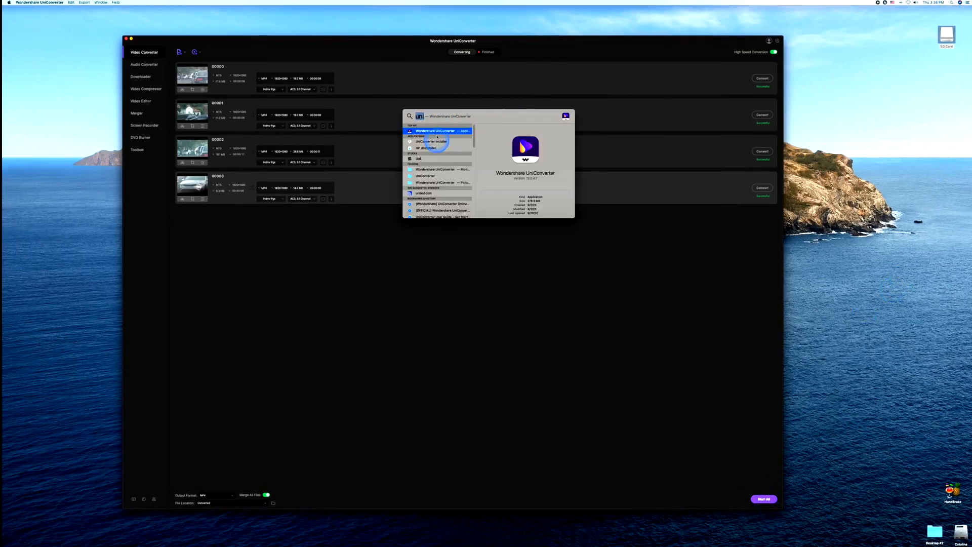
type("wondershare UniConverter")
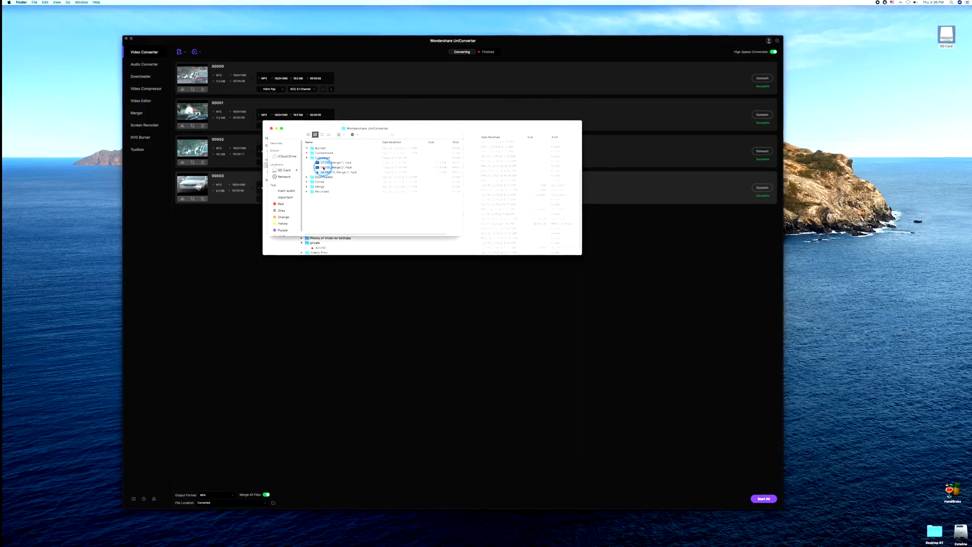
Play the merged MP4 in QuickTime and pause it once the date/time overlay shows.
double_click(330, 162)
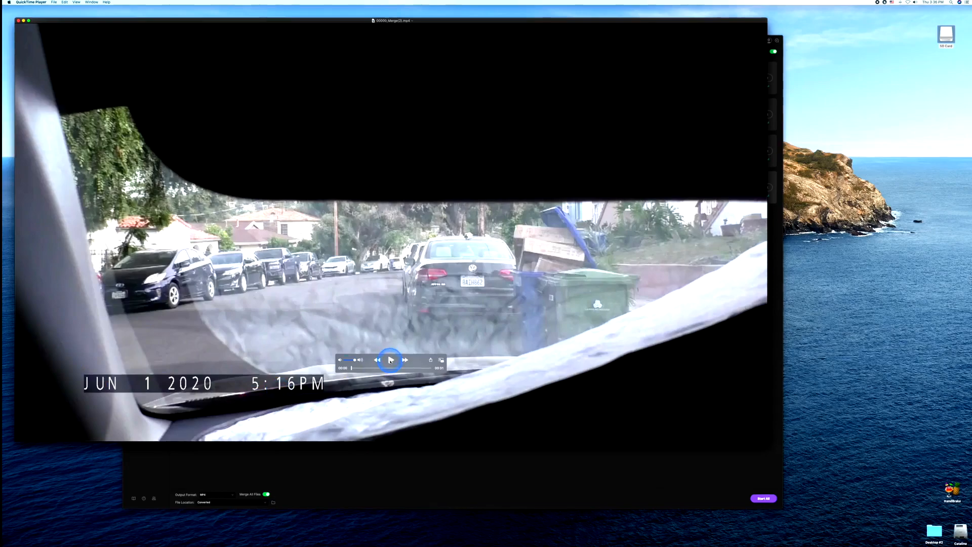
left_click(391, 360)
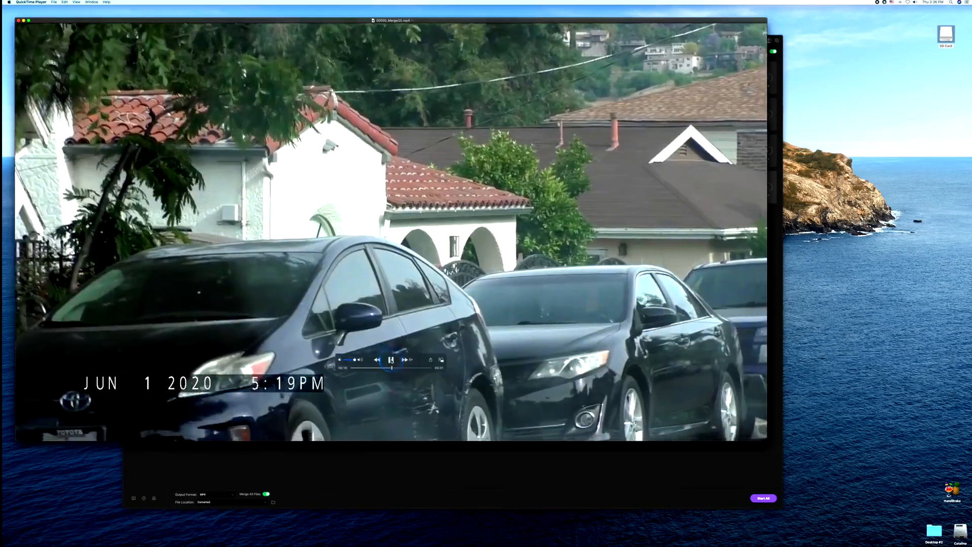
left_click(392, 360)
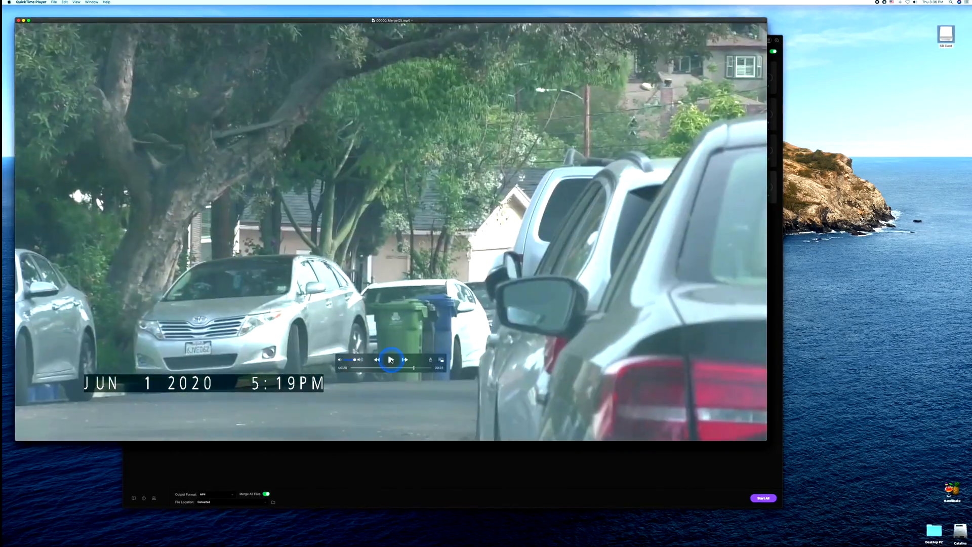